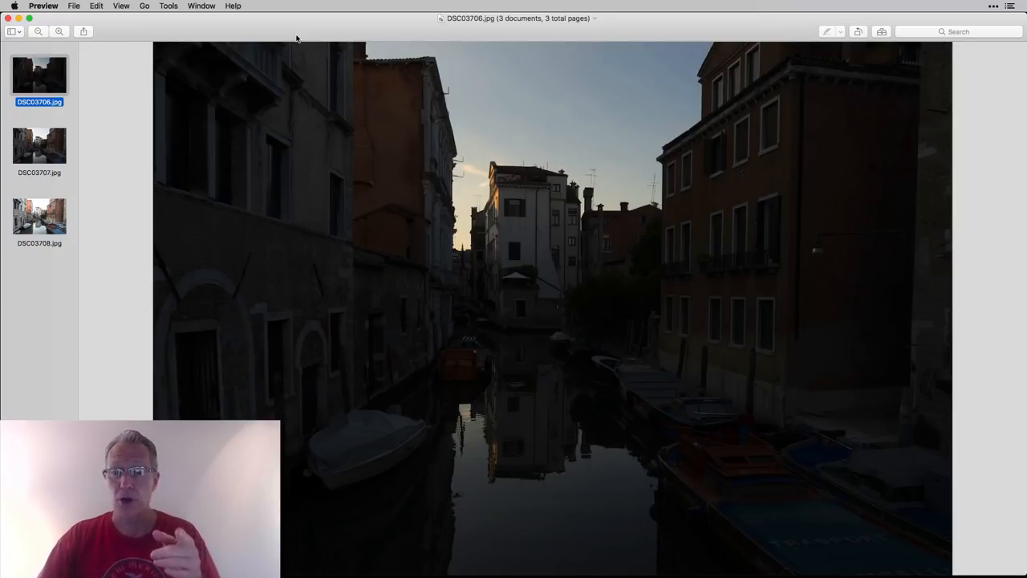
# Inspect the Lens Correction sliders on DSC03707.jpg and finish with Done.
pyautogui.click(38, 215)
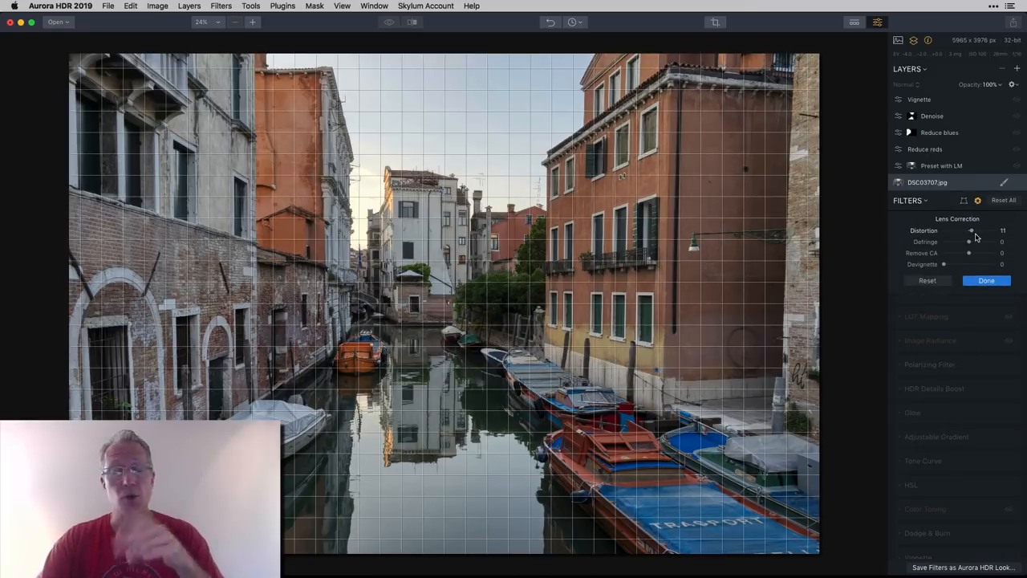
pyautogui.click(986, 279)
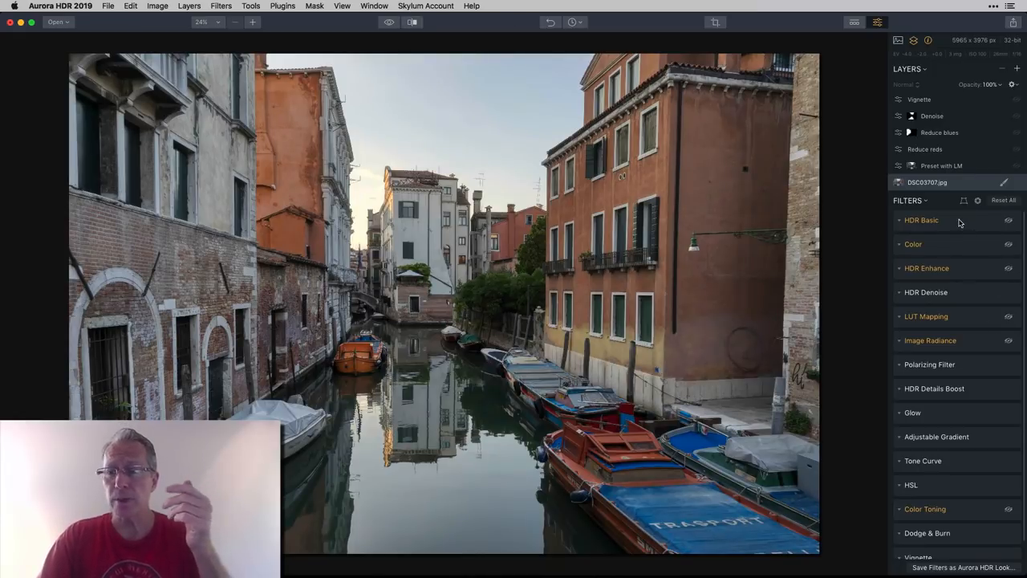
# Review HDR Basic, view Color's Vibrance and Color Contrast, then expand HDR Enhance.
pyautogui.click(921, 220)
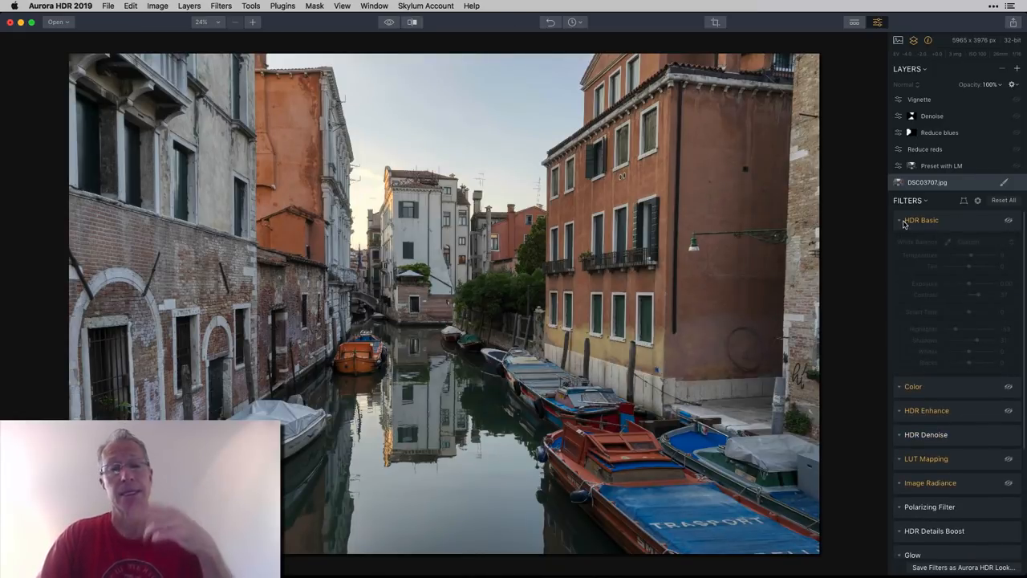
pyautogui.click(922, 220)
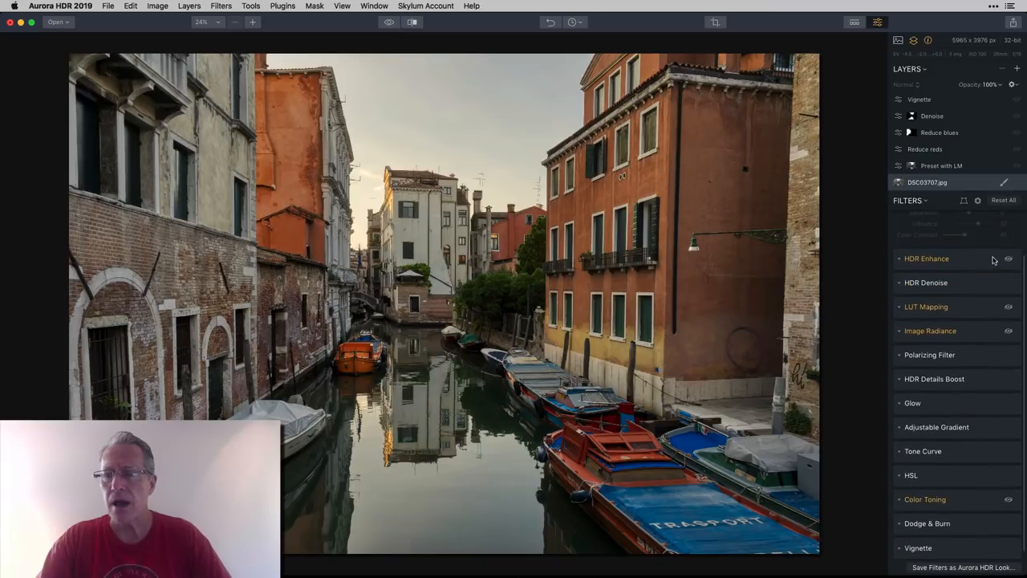
pyautogui.click(914, 234)
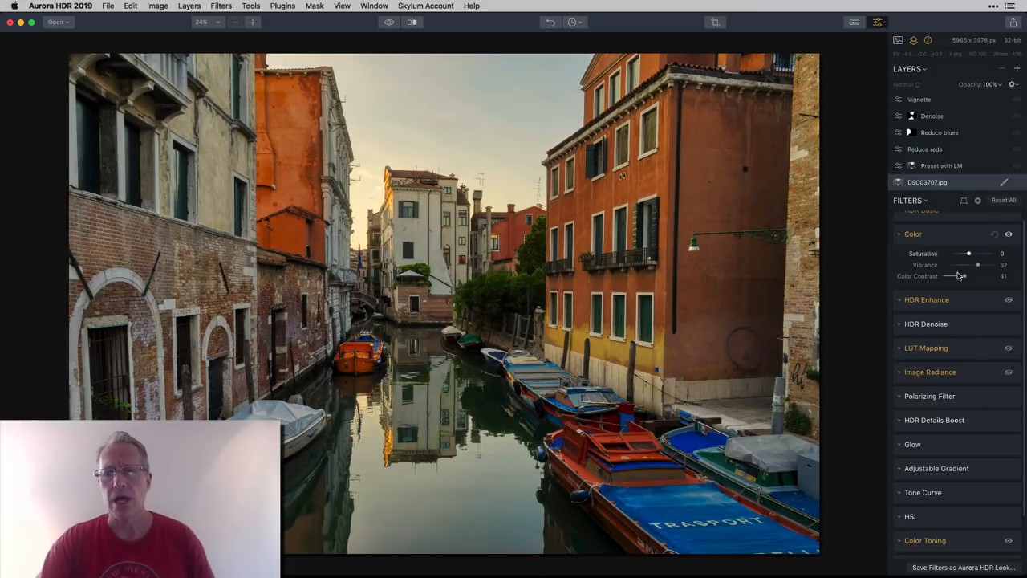
pyautogui.click(928, 300)
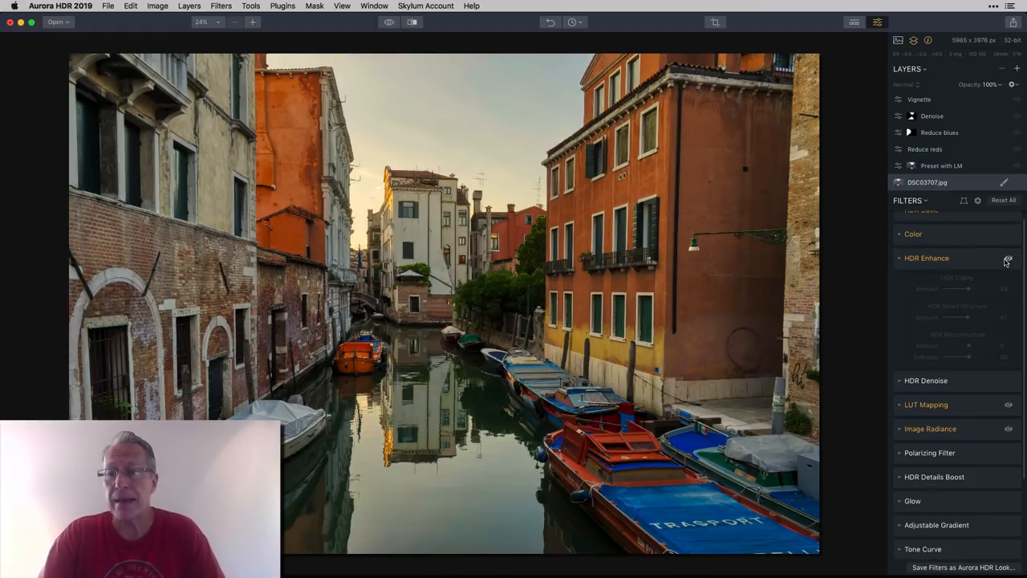
# Toggle HDR Enhance off and on to compare, leaving its clarity and structure enabled.
pyautogui.click(1009, 258)
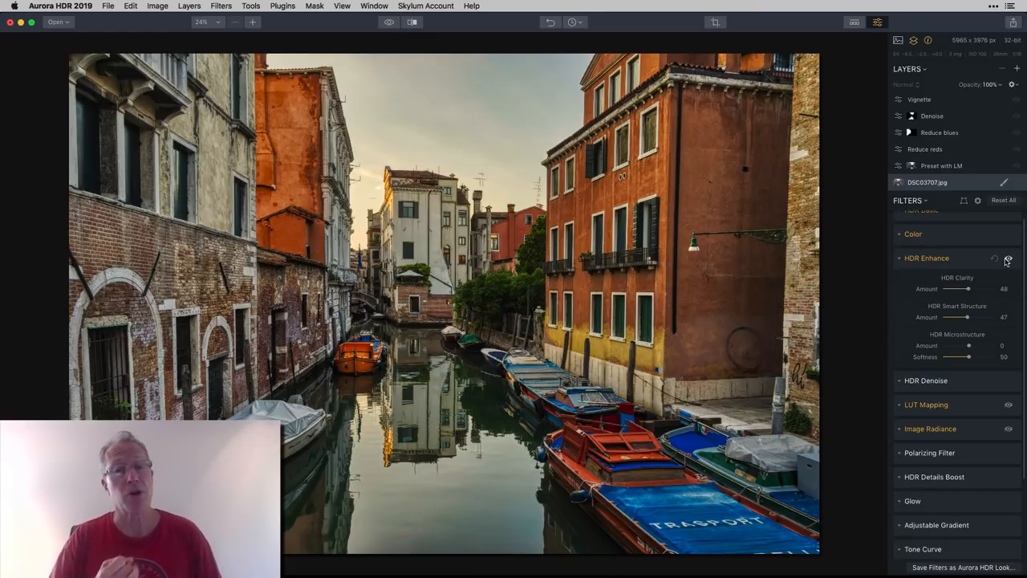
pyautogui.click(1009, 259)
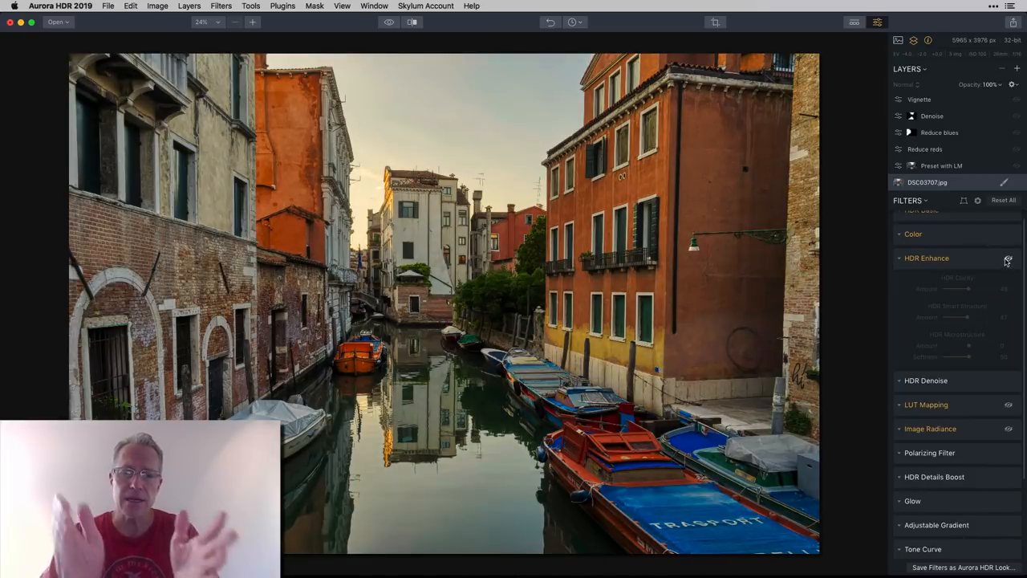
pyautogui.click(1008, 258)
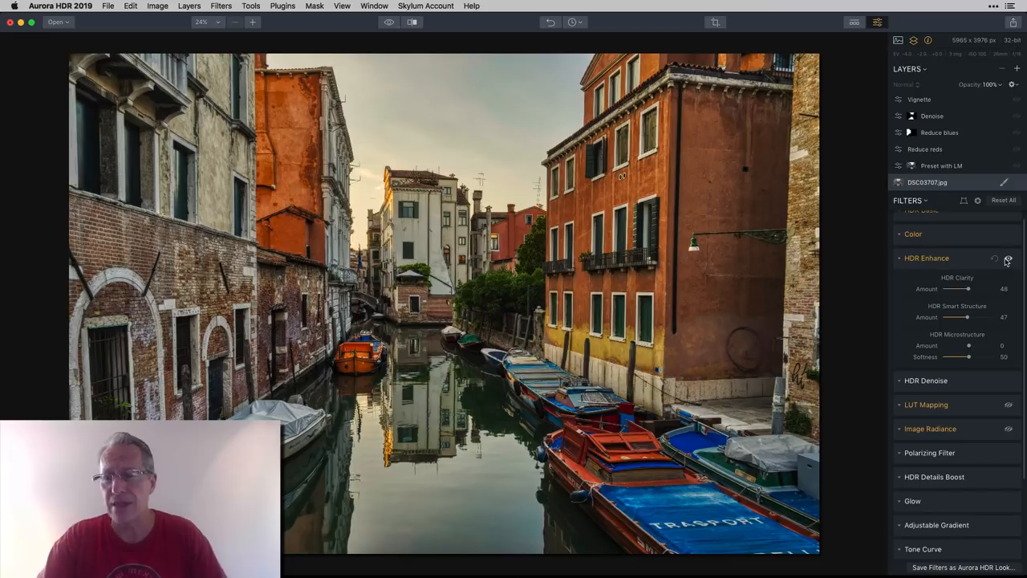
pyautogui.scroll(-3)
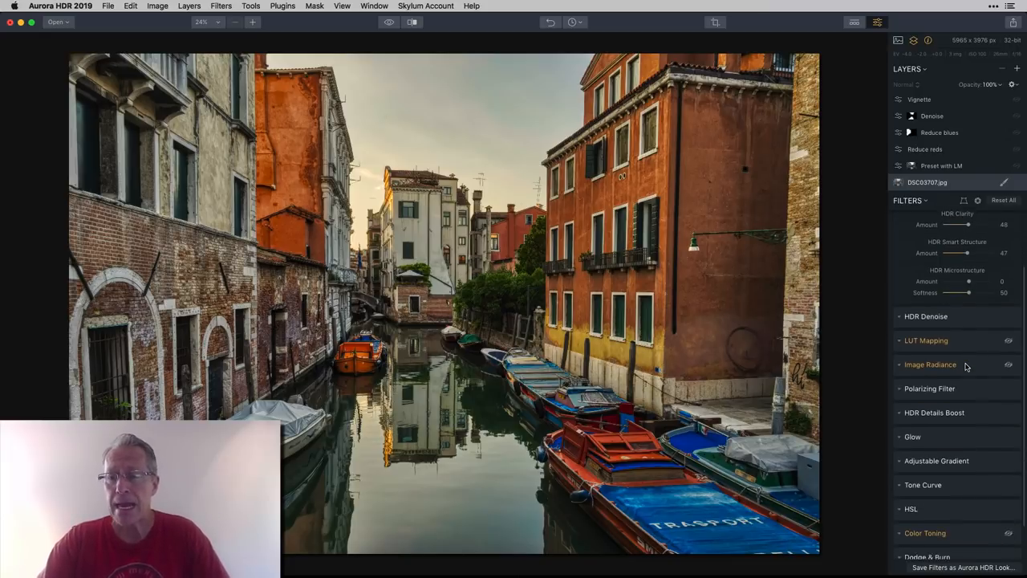
# Enable LUT Mapping on the base photo and raise its Amount to 100.
pyautogui.click(926, 341)
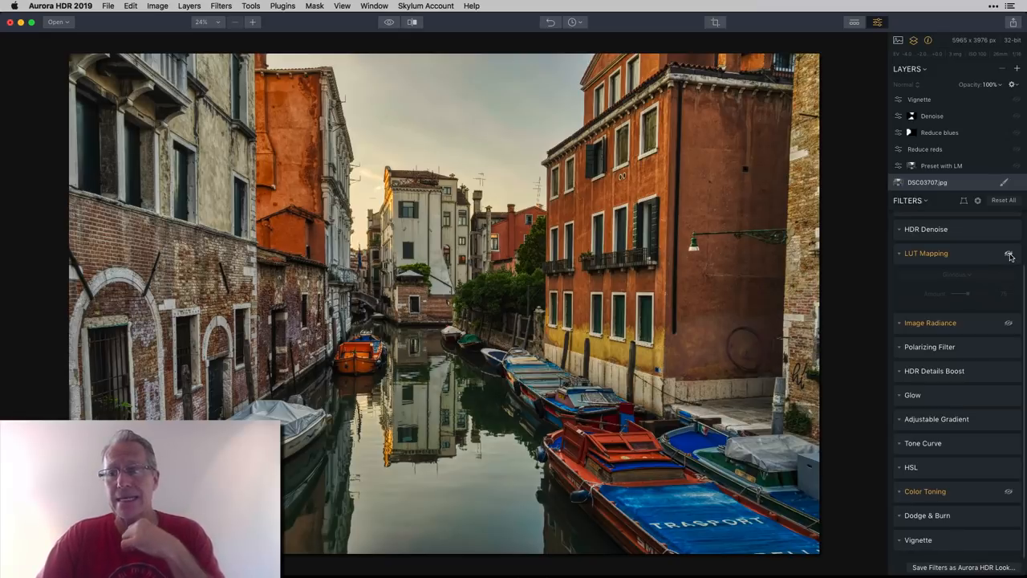
pyautogui.click(1010, 254)
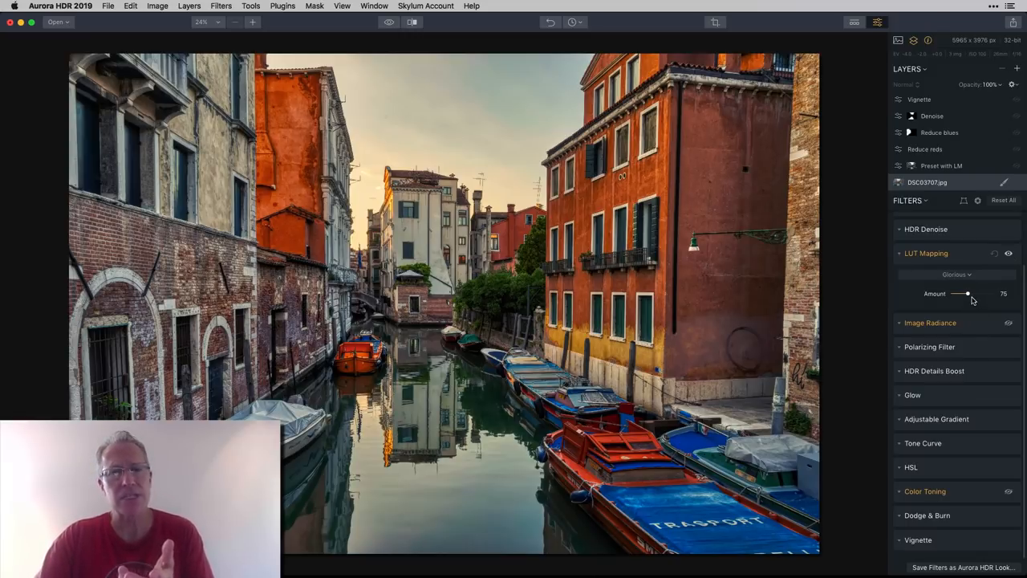
pyautogui.moveTo(967, 292); pyautogui.dragTo(971, 292)
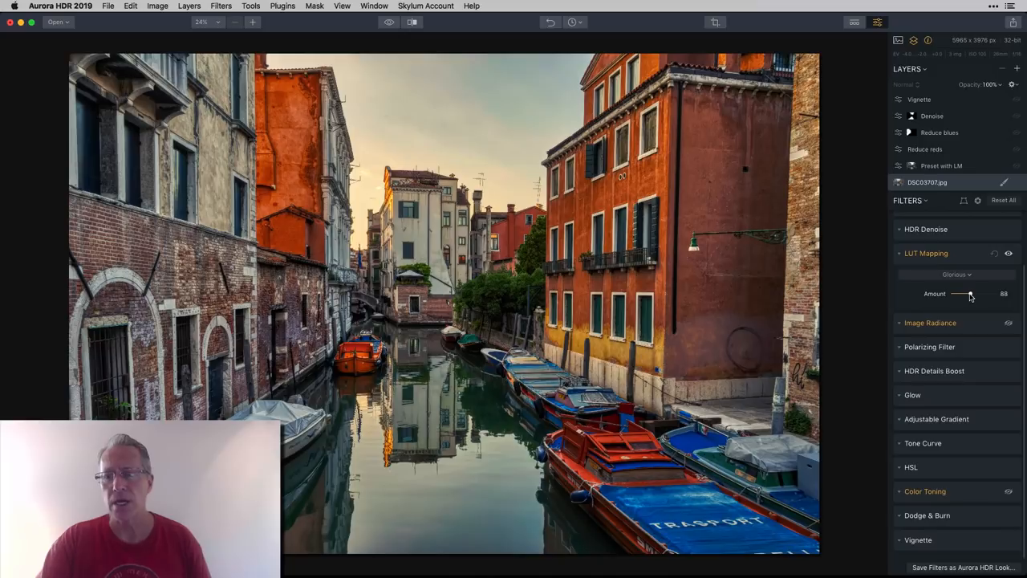
pyautogui.moveTo(970, 294); pyautogui.dragTo(975, 293)
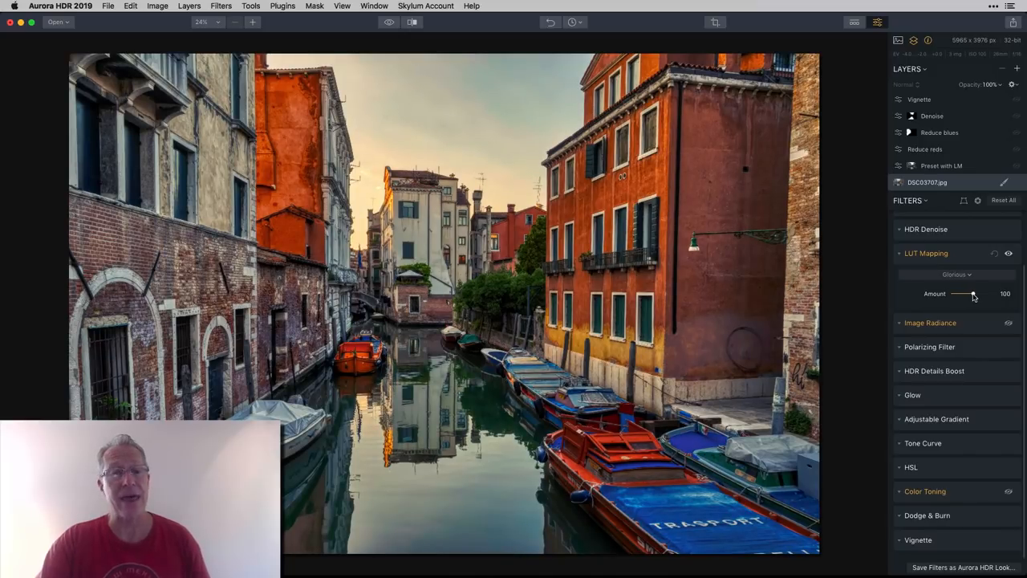
# Compare the LUT effect on and off, then settle its Amount at 80.
pyautogui.click(1008, 254)
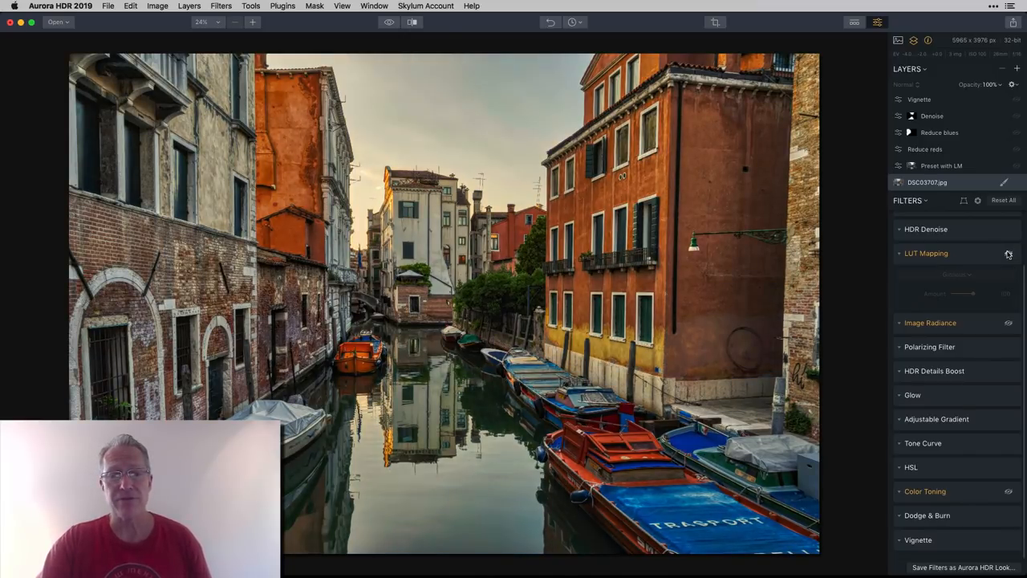
pyautogui.click(1008, 254)
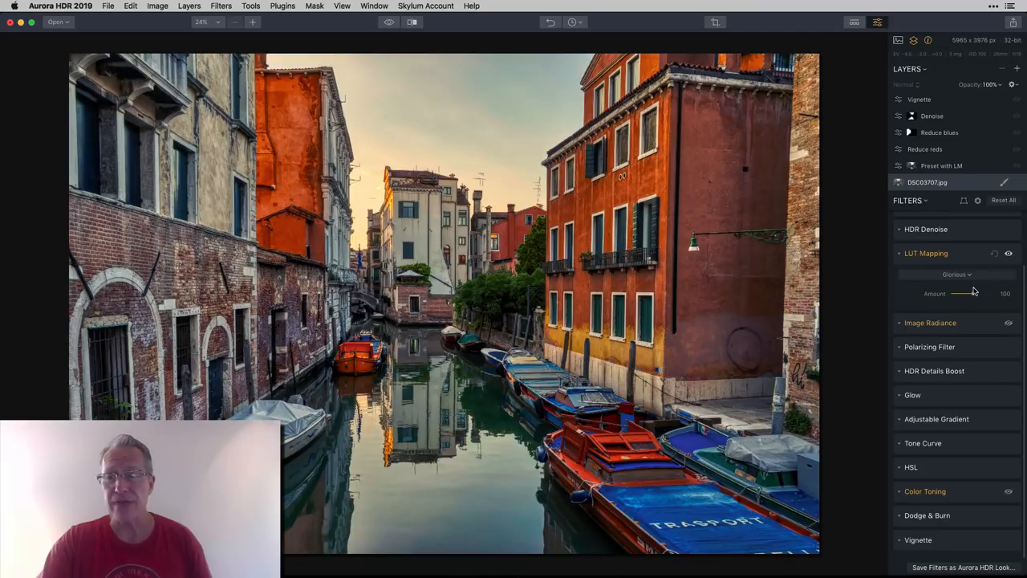
pyautogui.moveTo(976, 292); pyautogui.dragTo(957, 292)
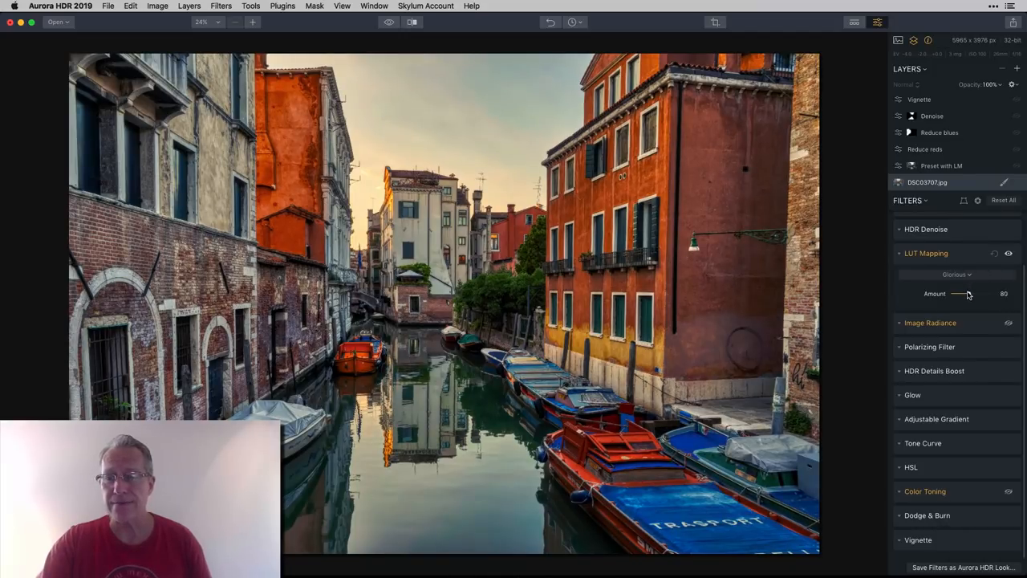
# Nudge the LUT strength, then compare Color Toning's blue-violet highlights on and off, keeping it enabled.
pyautogui.moveTo(963, 294); pyautogui.dragTo(957, 293)
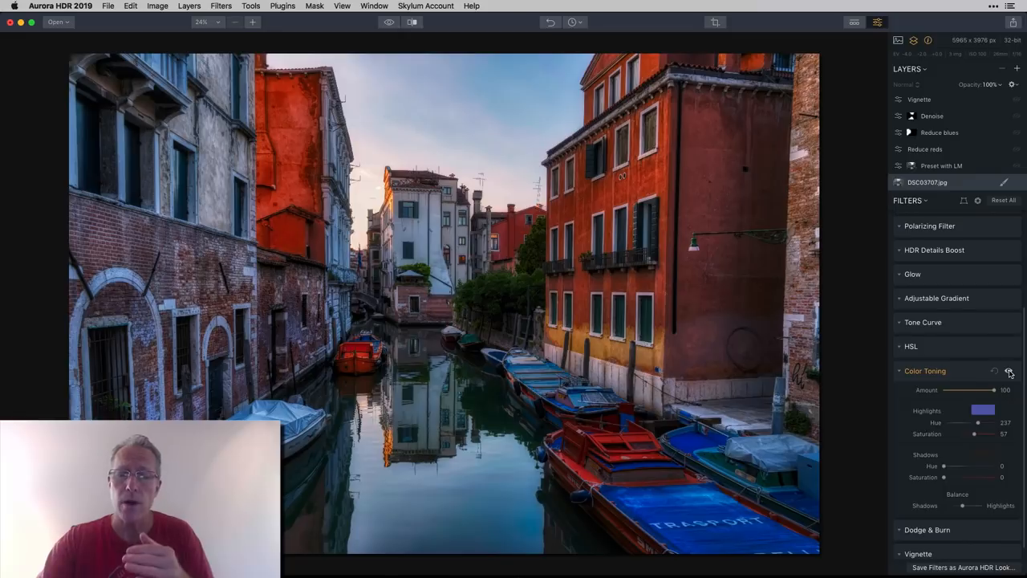
pyautogui.click(1010, 371)
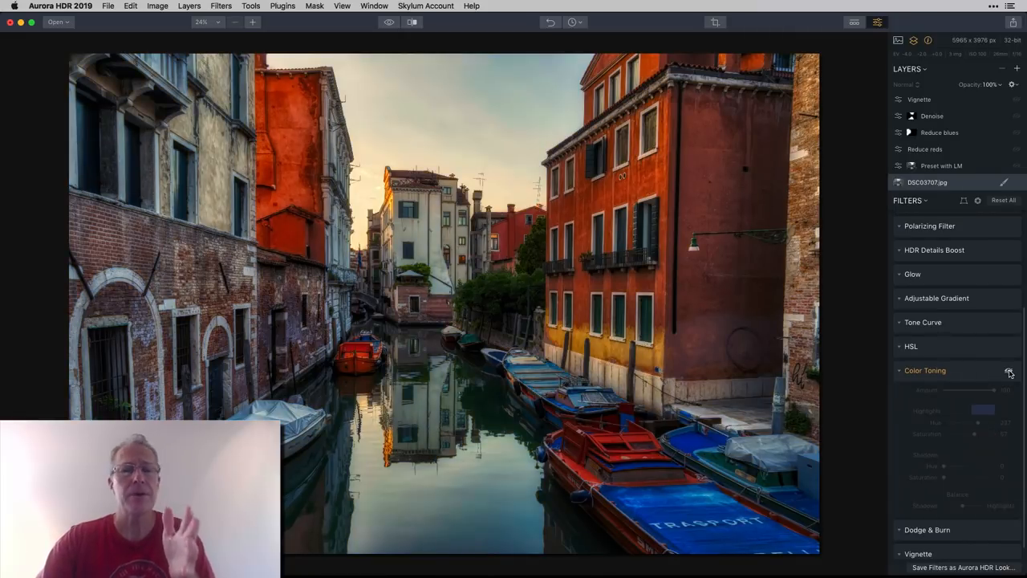
pyautogui.click(1011, 369)
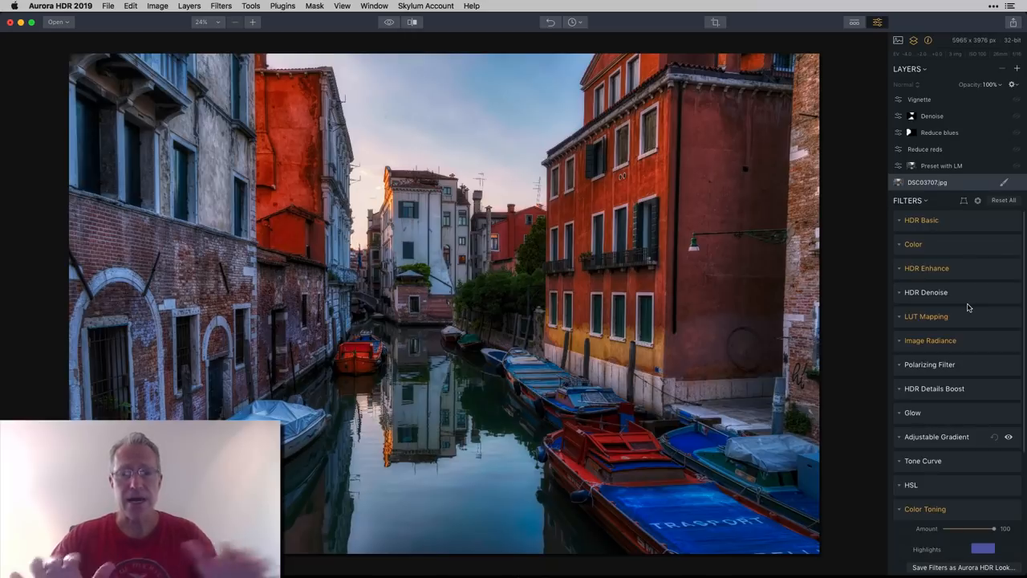
pyautogui.click(941, 165)
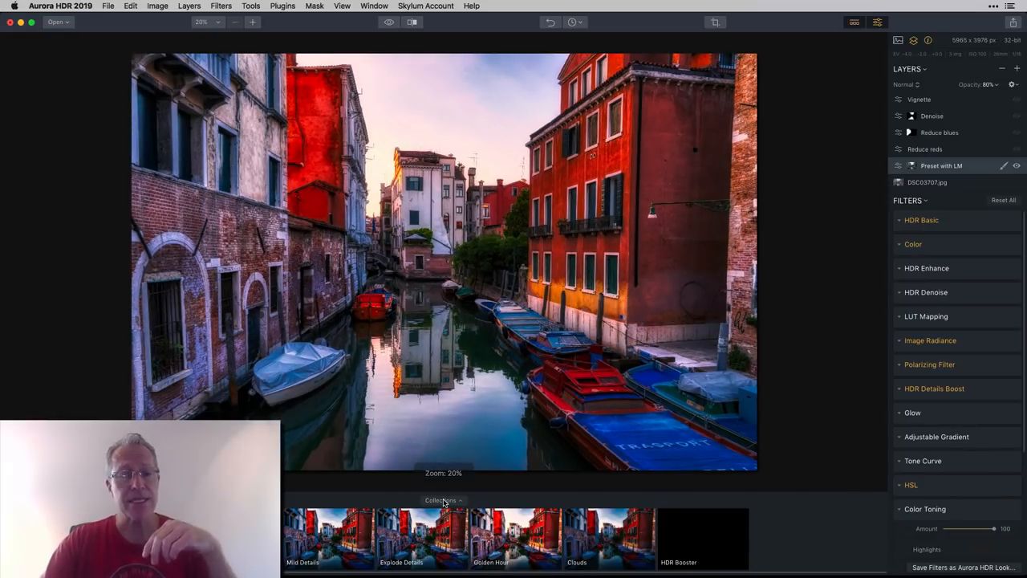
pyautogui.click(443, 501)
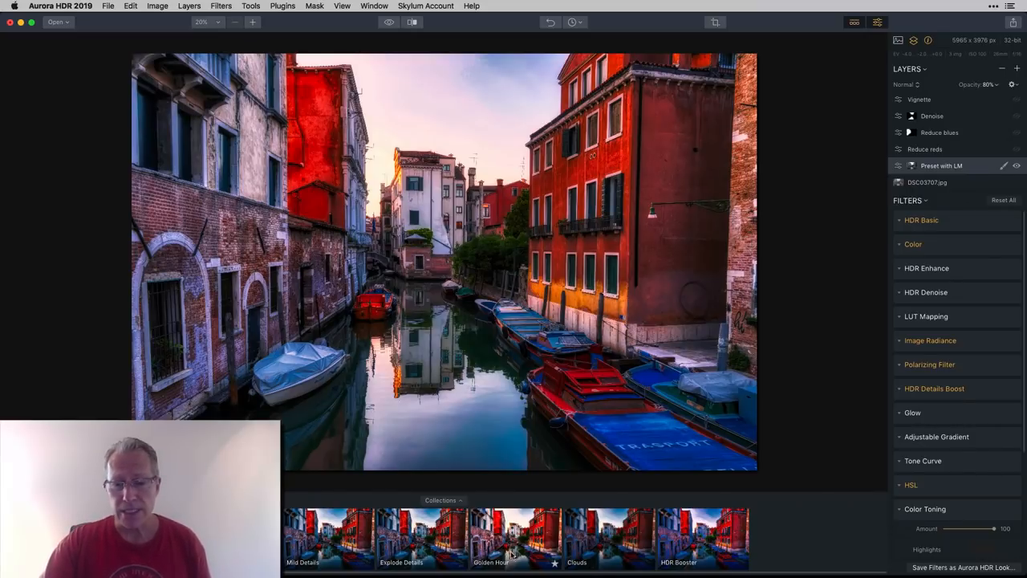
pyautogui.hscroll(-3)
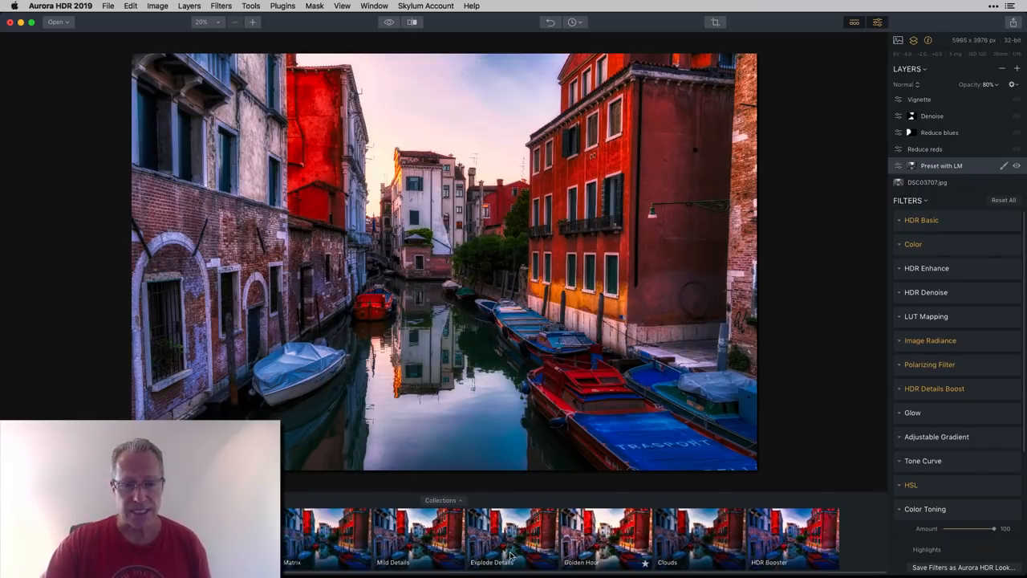
pyautogui.hscroll(-3)
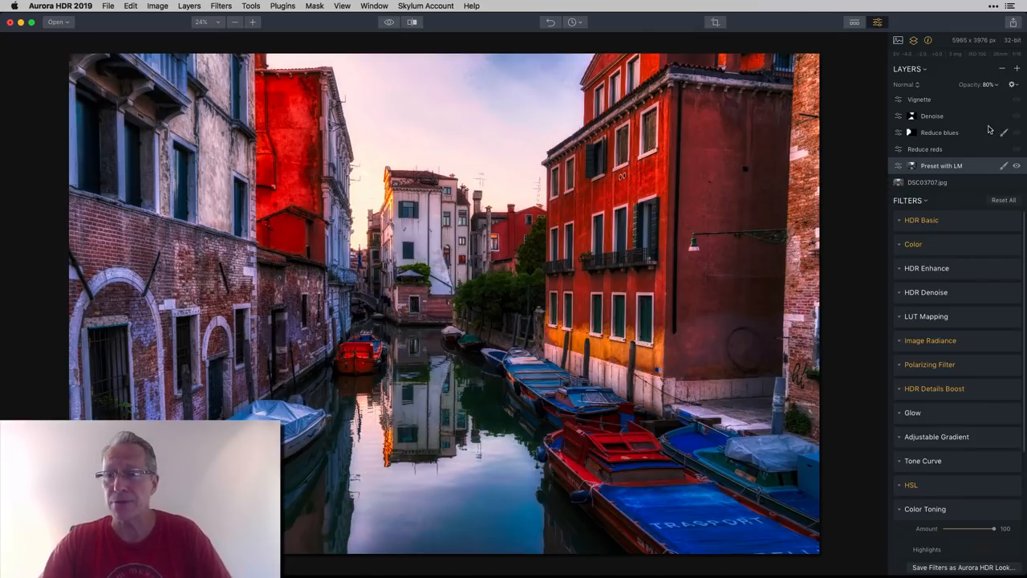
pyautogui.click(1004, 165)
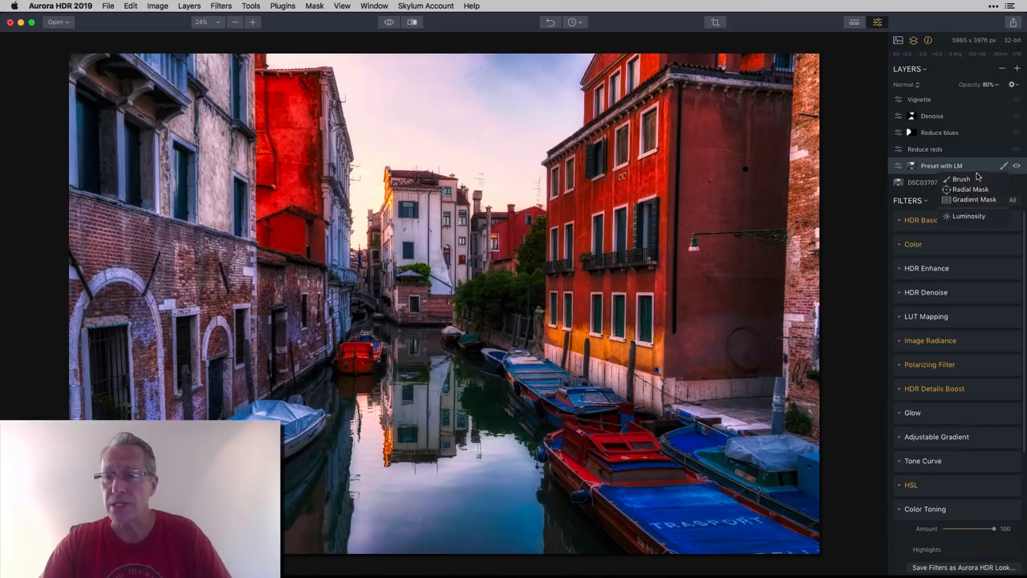
pyautogui.click(961, 178)
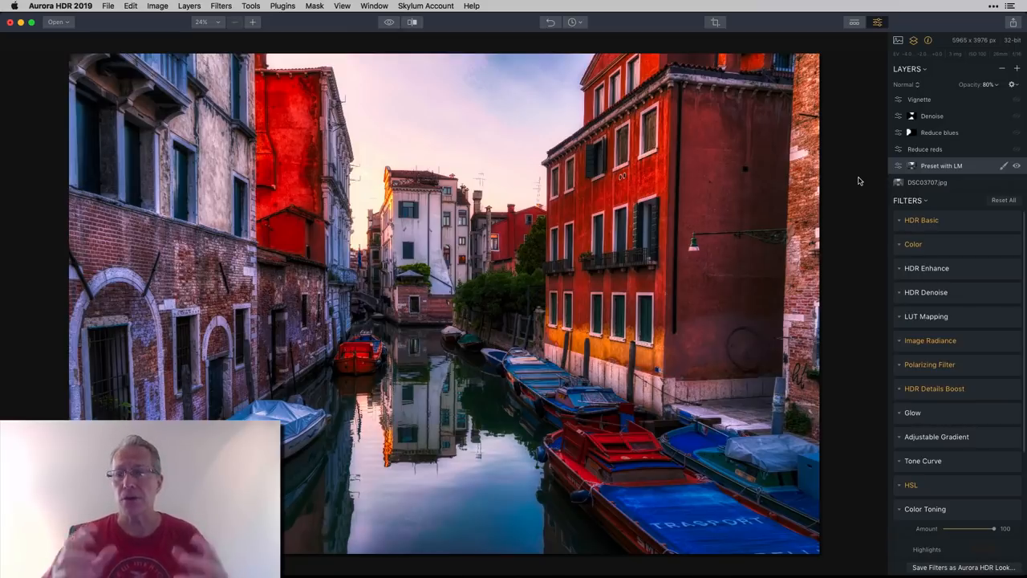
pyautogui.moveTo(963, 166)
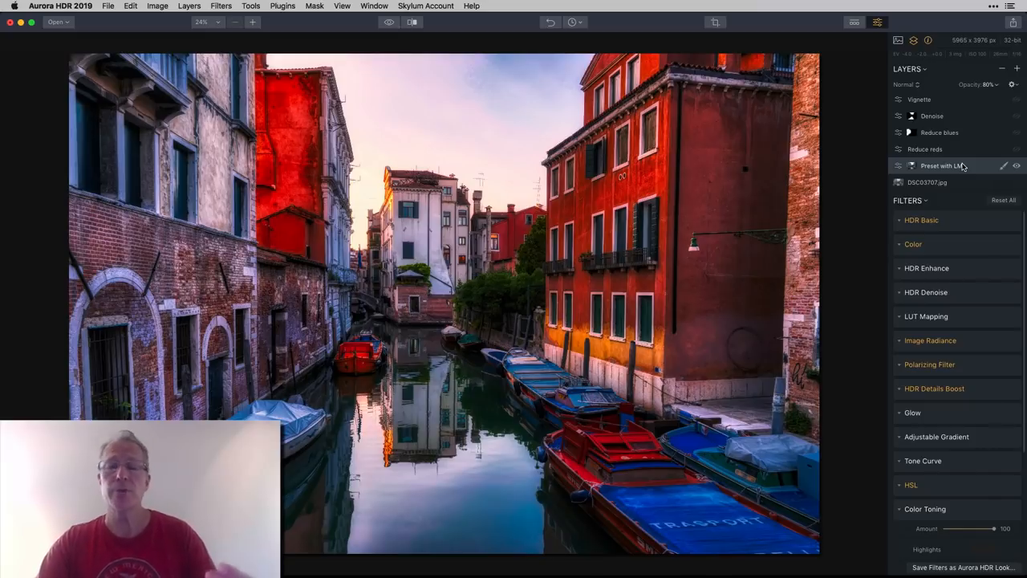
pyautogui.moveTo(979, 89)
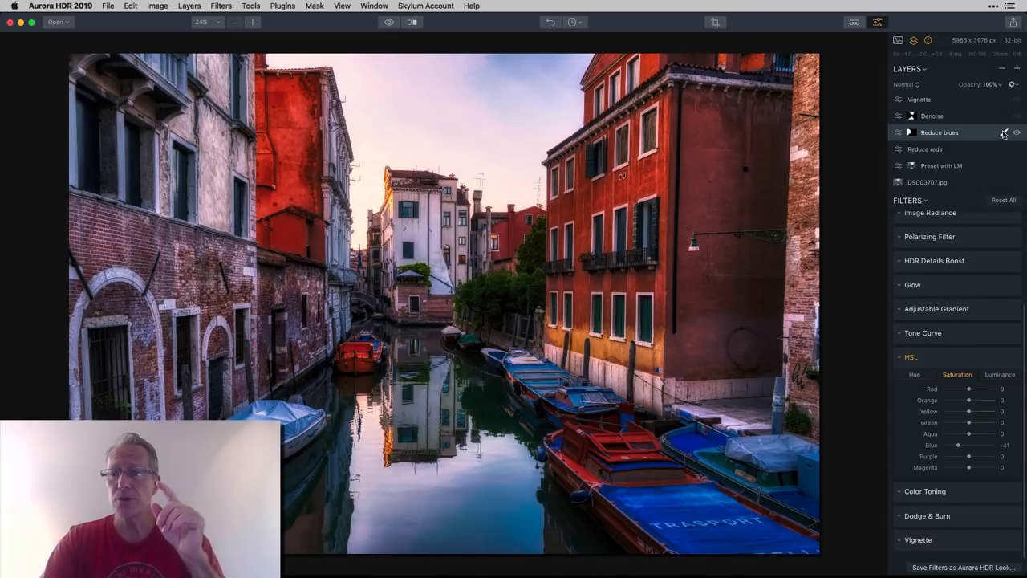
pyautogui.click(1005, 131)
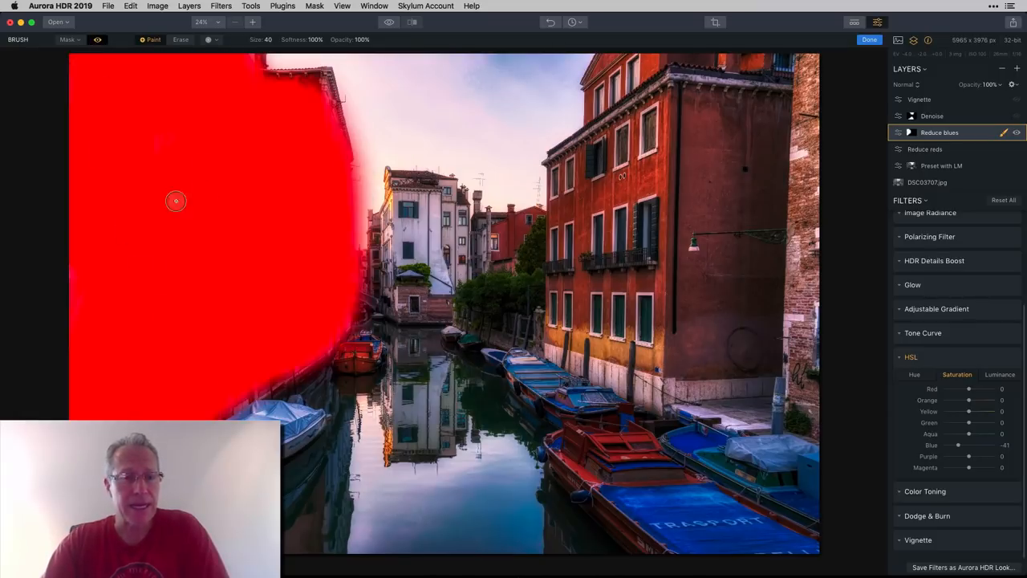
pyautogui.moveTo(102, 65)
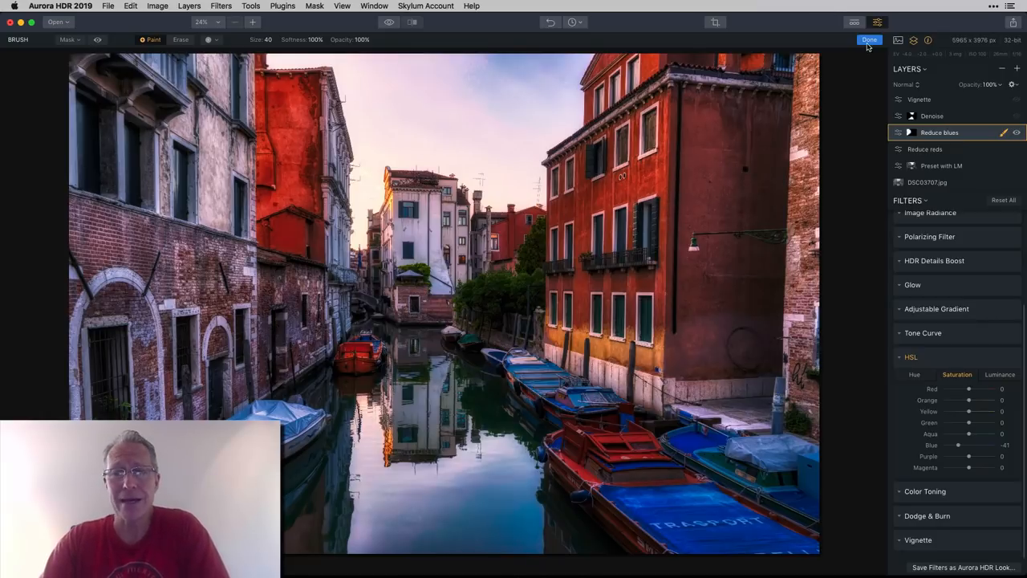
pyautogui.click(870, 38)
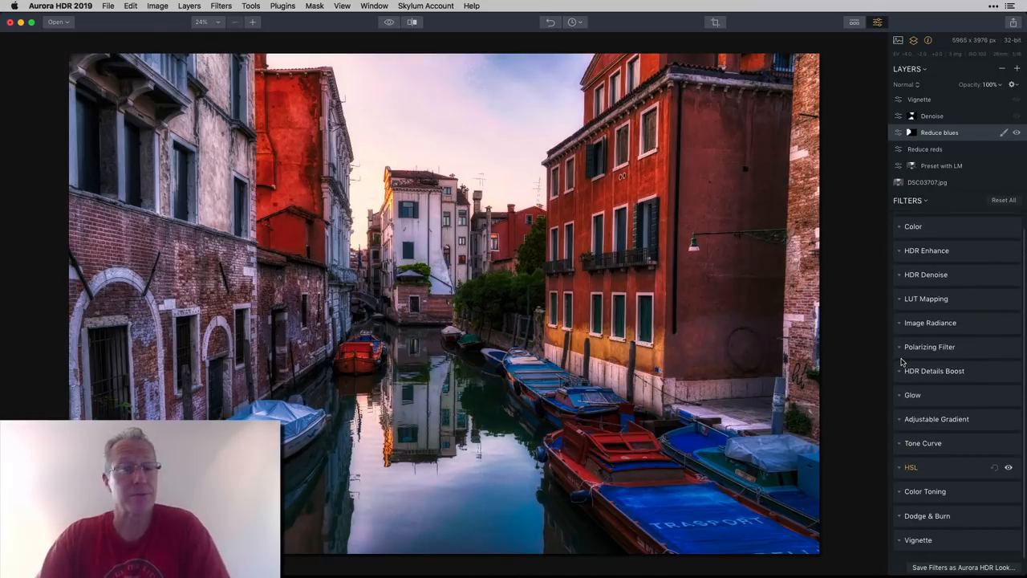
pyautogui.moveTo(950, 335)
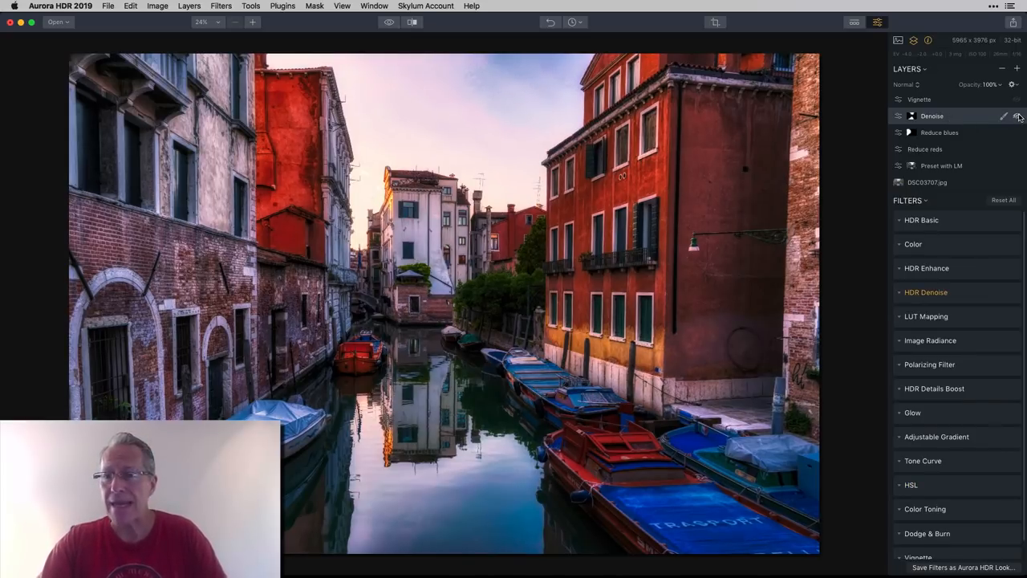
pyautogui.click(1017, 116)
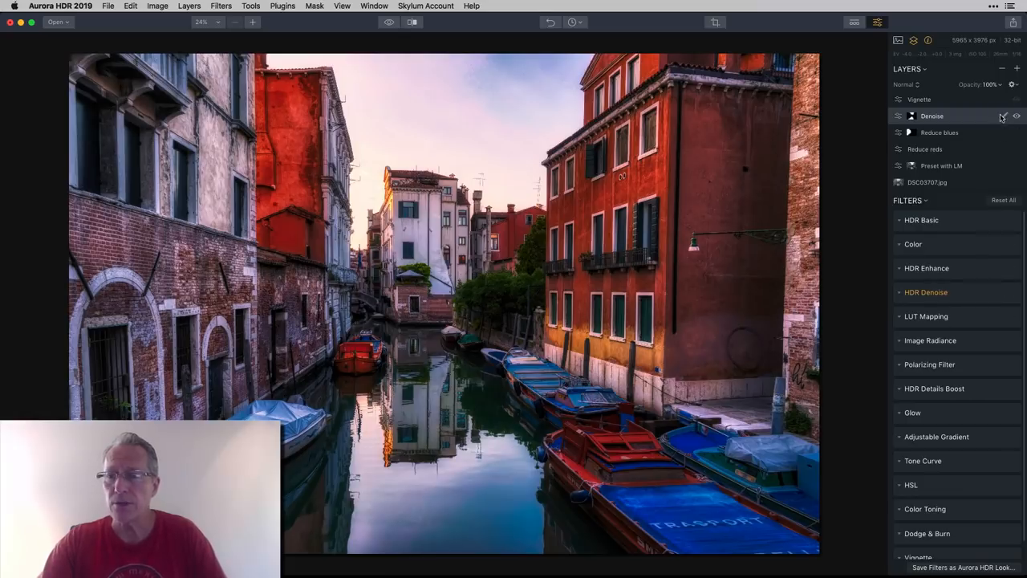
pyautogui.click(1003, 116)
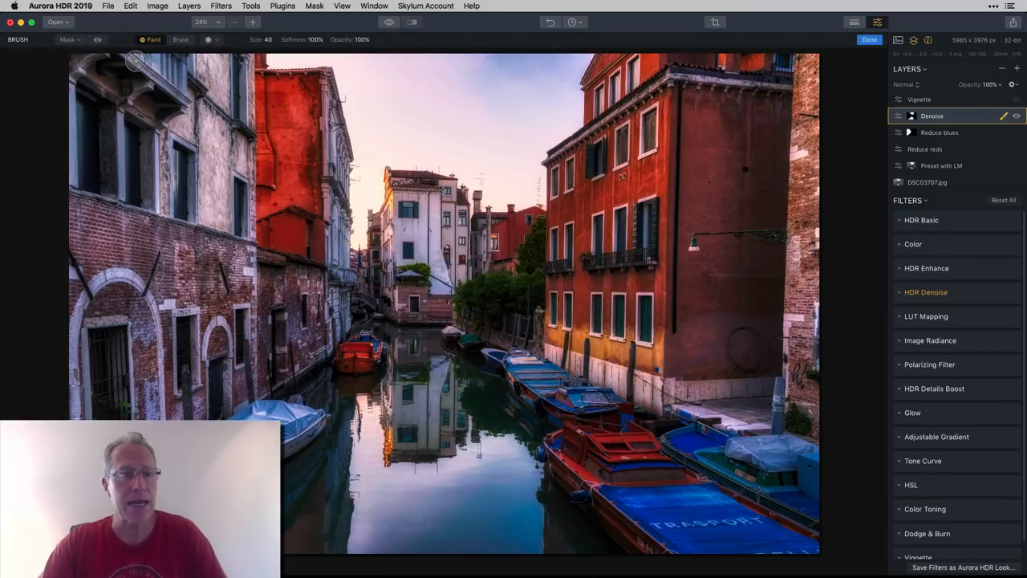
pyautogui.click(98, 39)
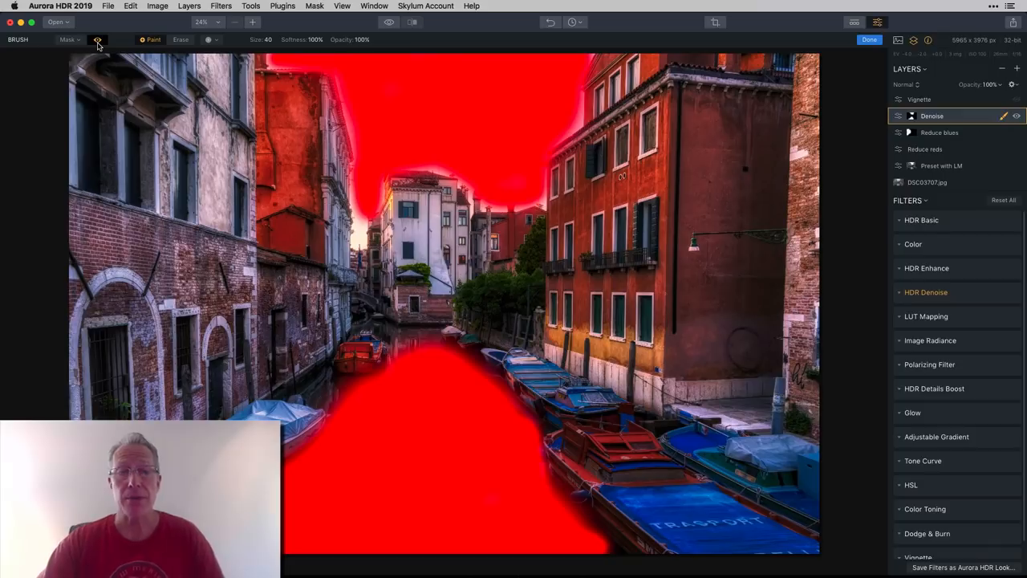
pyautogui.click(97, 39)
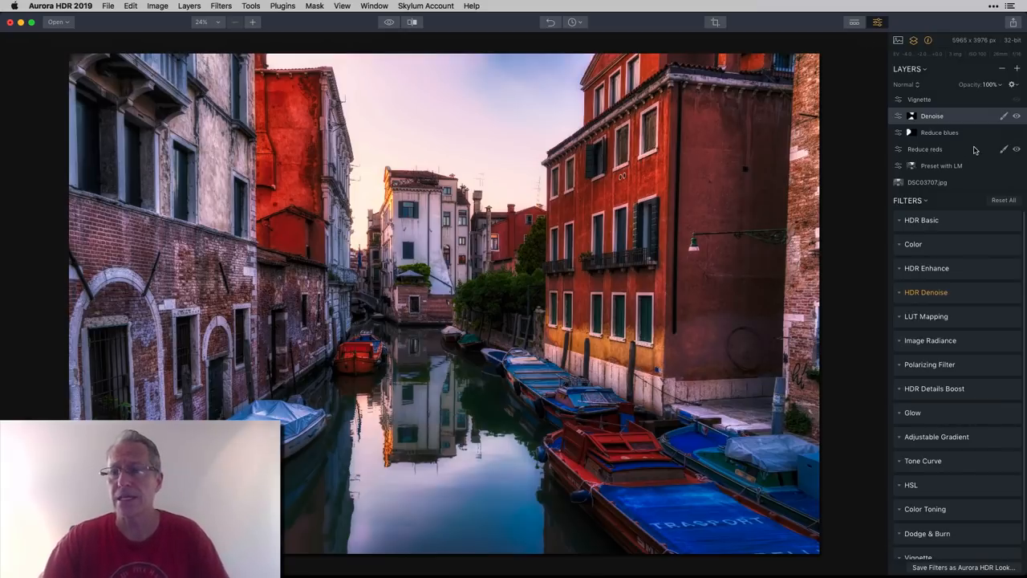
pyautogui.click(918, 99)
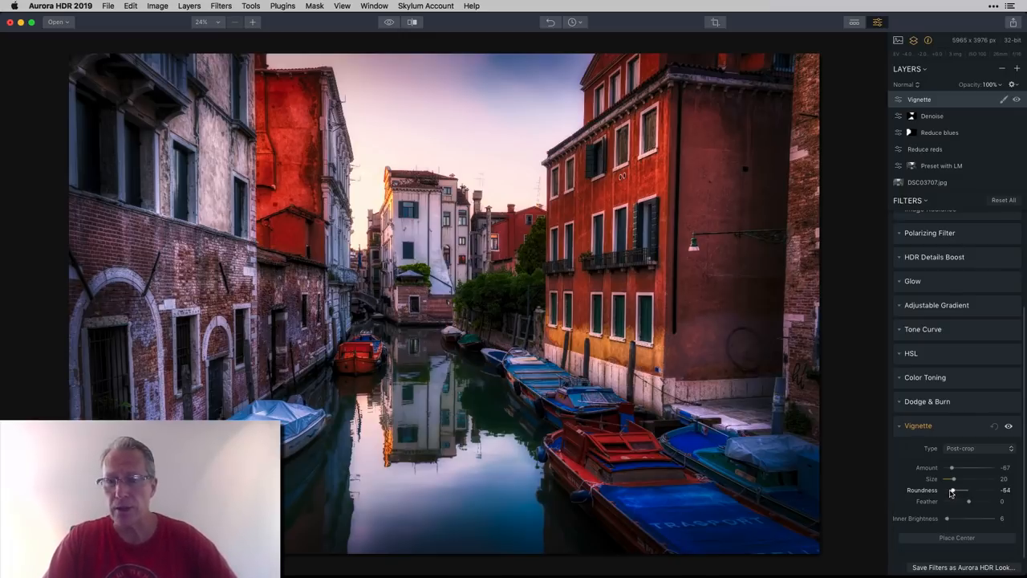
# Drag the Vignette Roundness back and forth and settle it at a moderate value.
pyautogui.moveTo(959, 491); pyautogui.dragTo(949, 491)
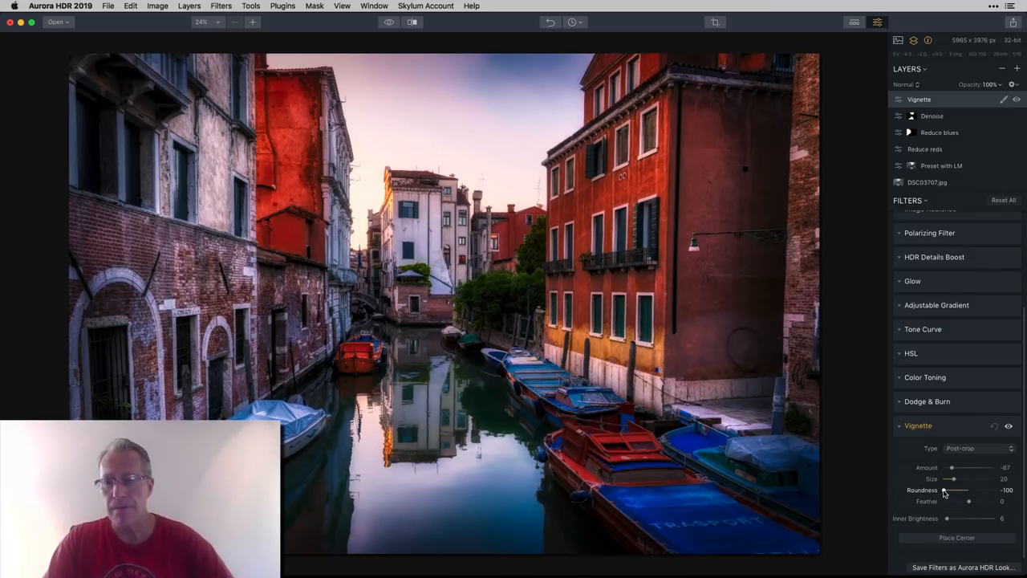
pyautogui.moveTo(957, 492); pyautogui.dragTo(966, 491)
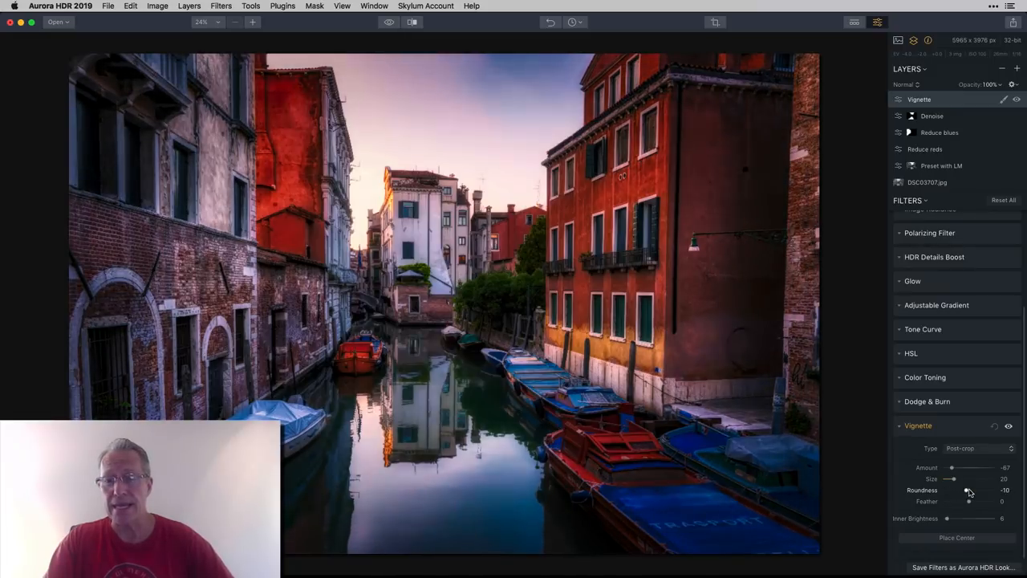
pyautogui.moveTo(966, 492); pyautogui.dragTo(956, 491)
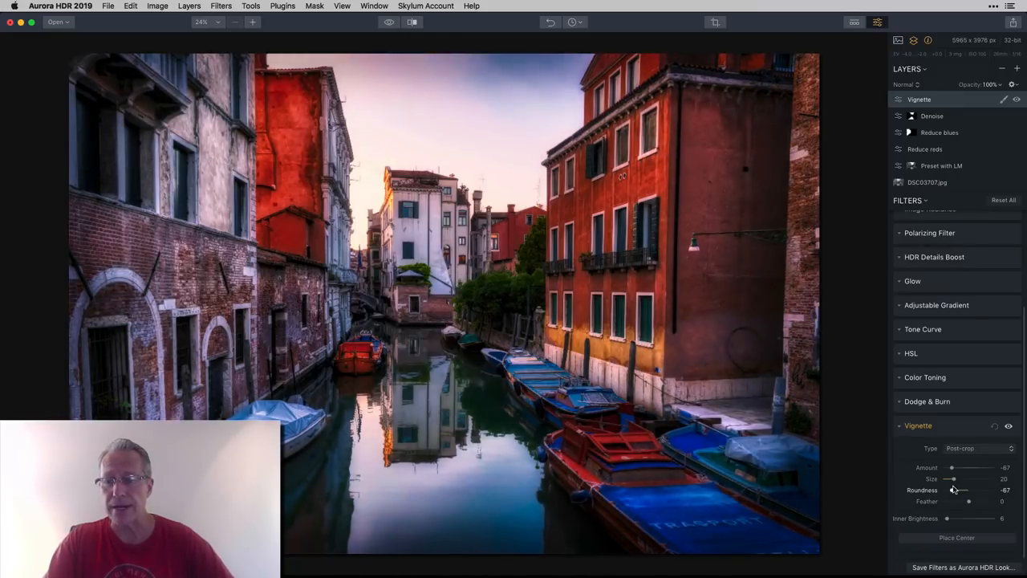
pyautogui.moveTo(951, 491); pyautogui.dragTo(960, 491)
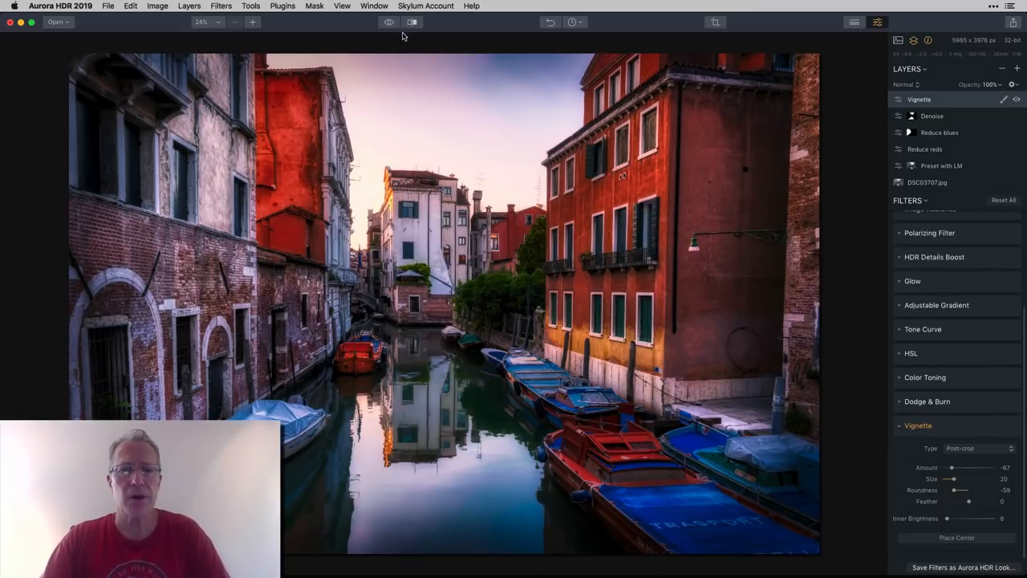
pyautogui.click(411, 22)
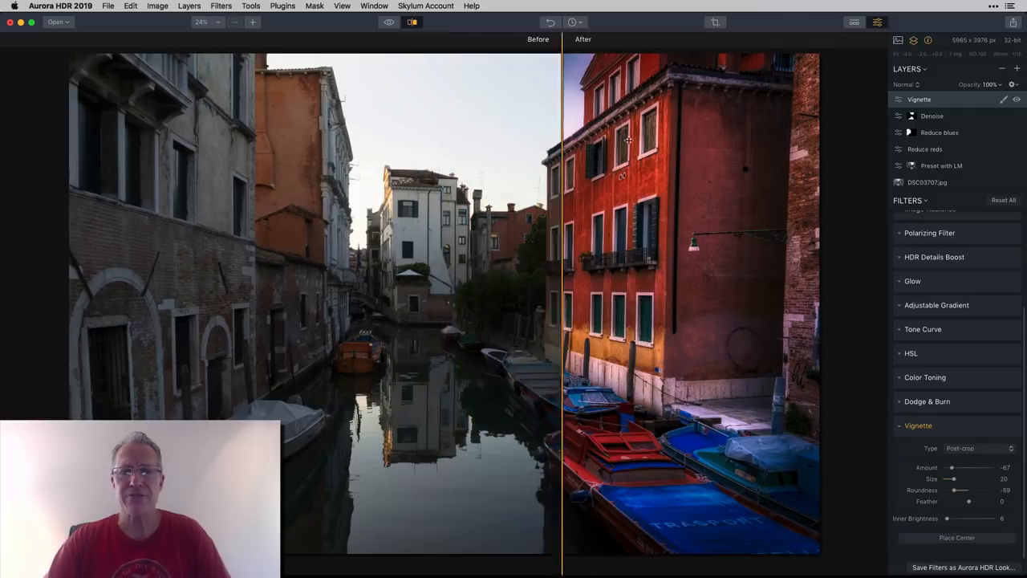
pyautogui.moveTo(562, 145); pyautogui.dragTo(738, 145)
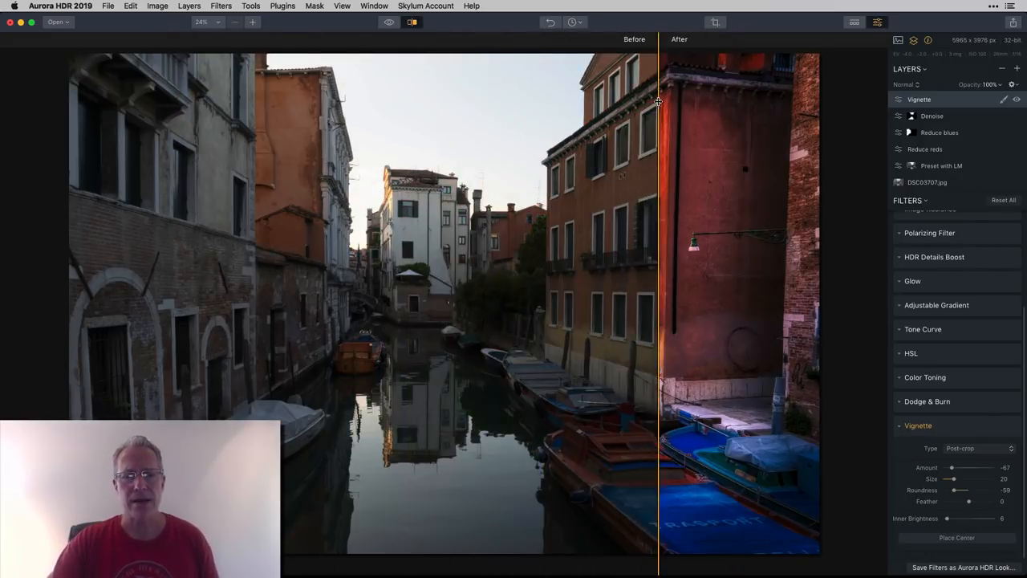
pyautogui.click(388, 22)
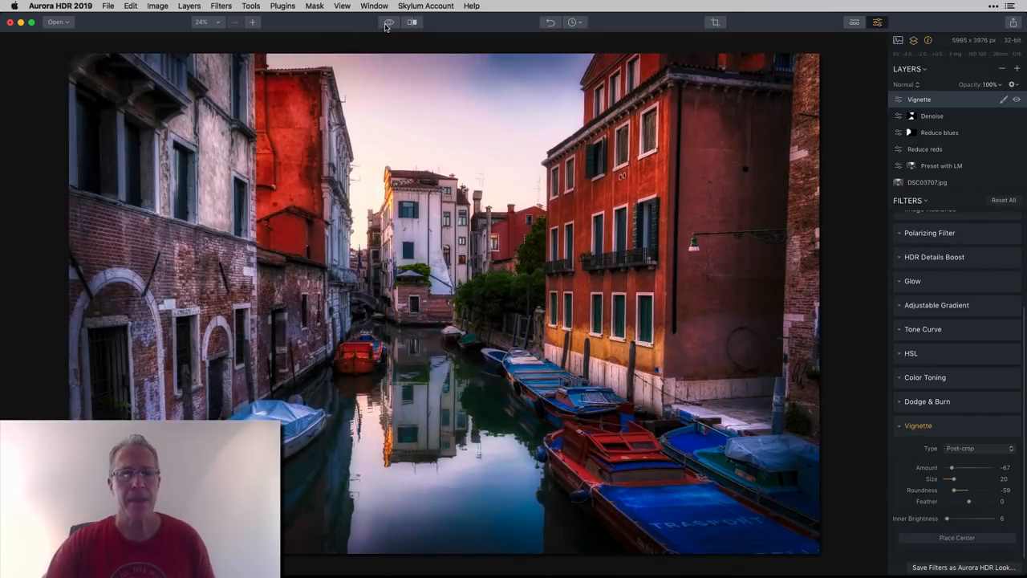
pyautogui.moveTo(388, 23)
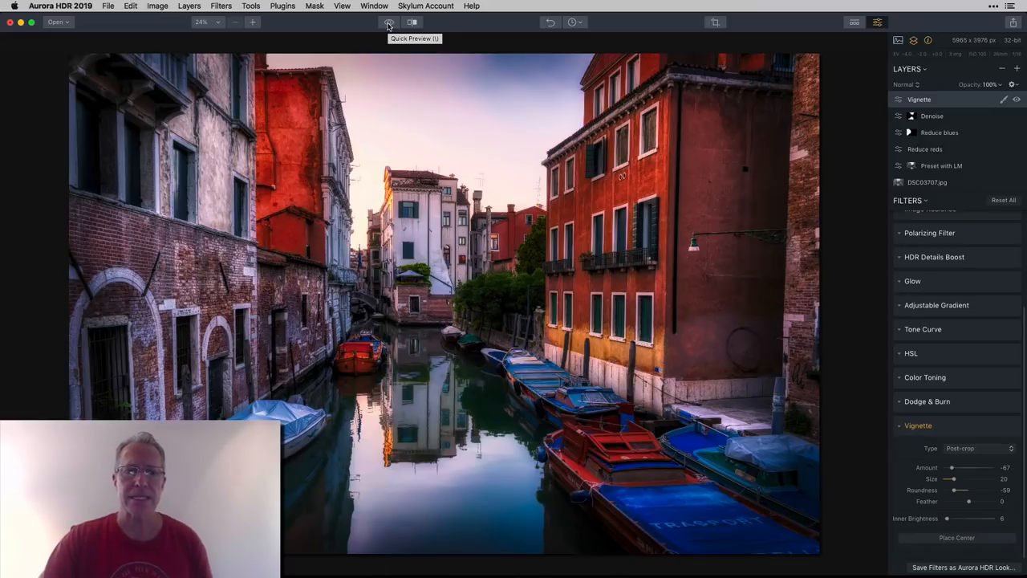
pyautogui.click(388, 23)
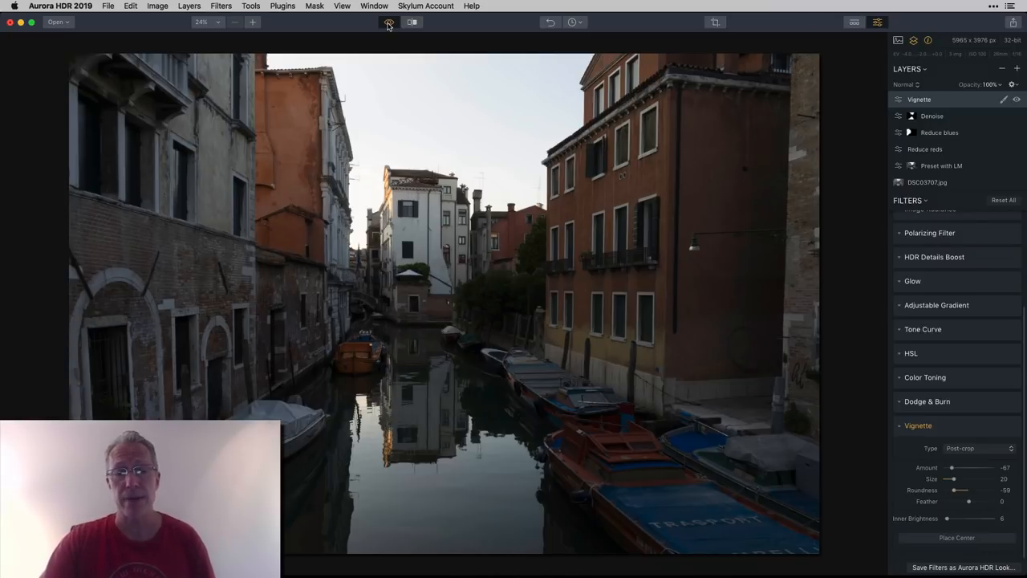
pyautogui.click(389, 23)
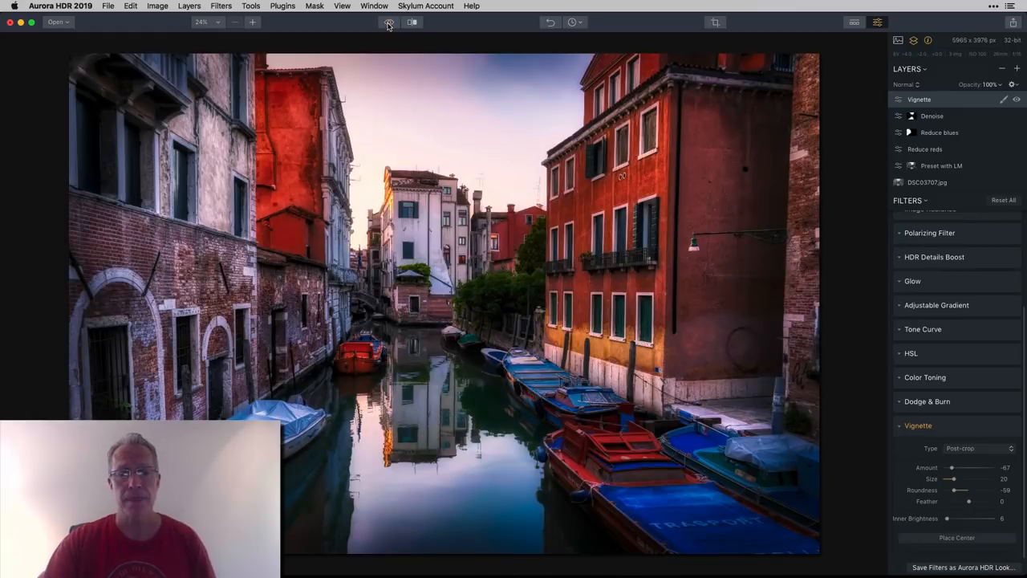